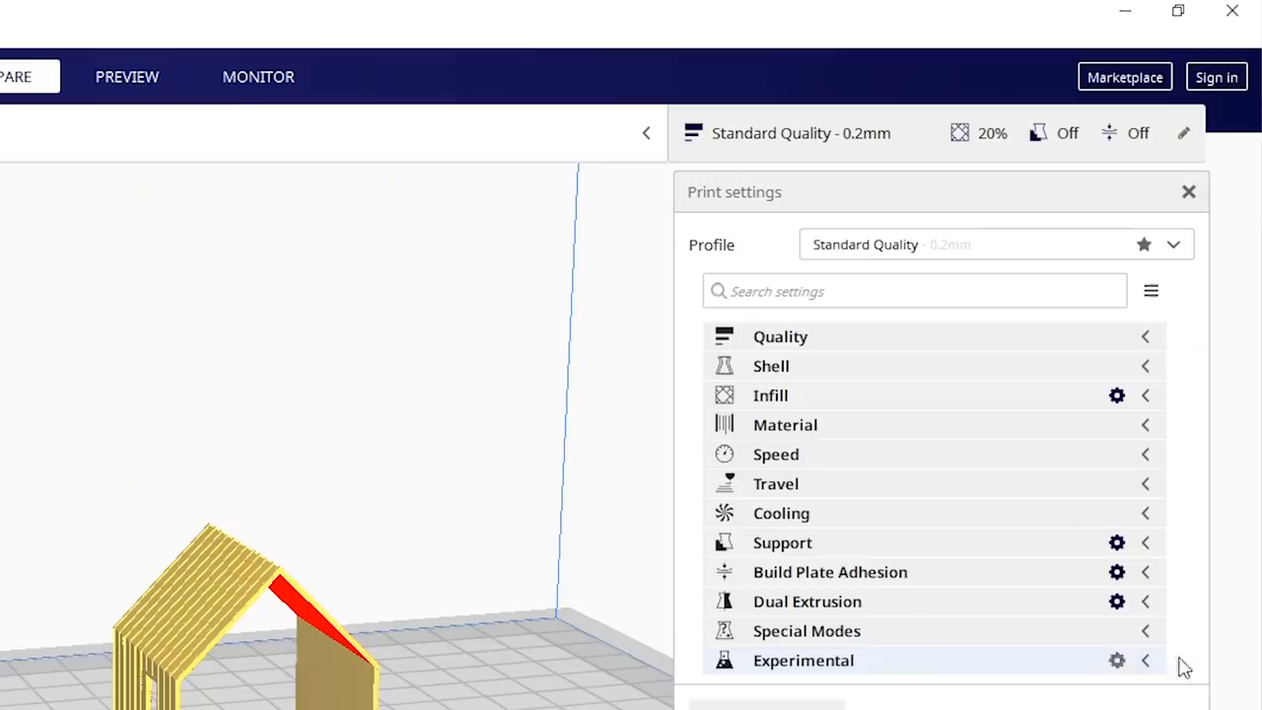
- Set the Build Plate Temperature to 60°C under the Material settings
click(1144, 426)
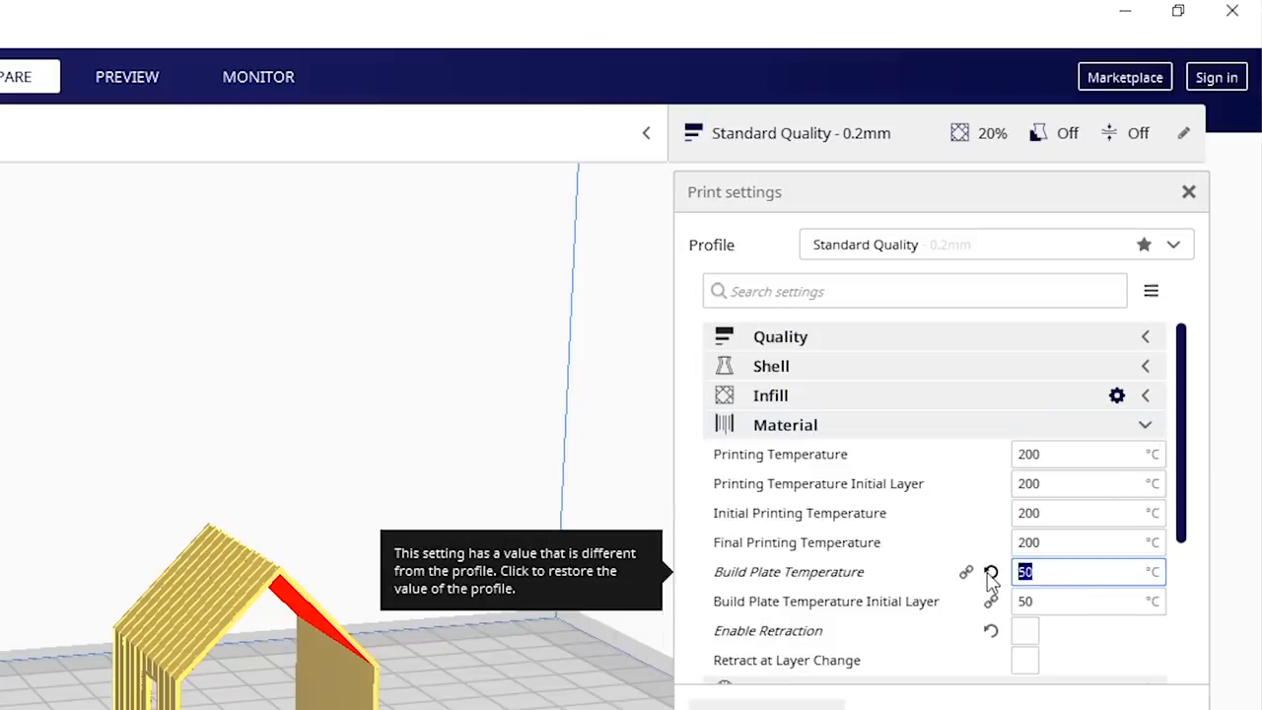
text(60)
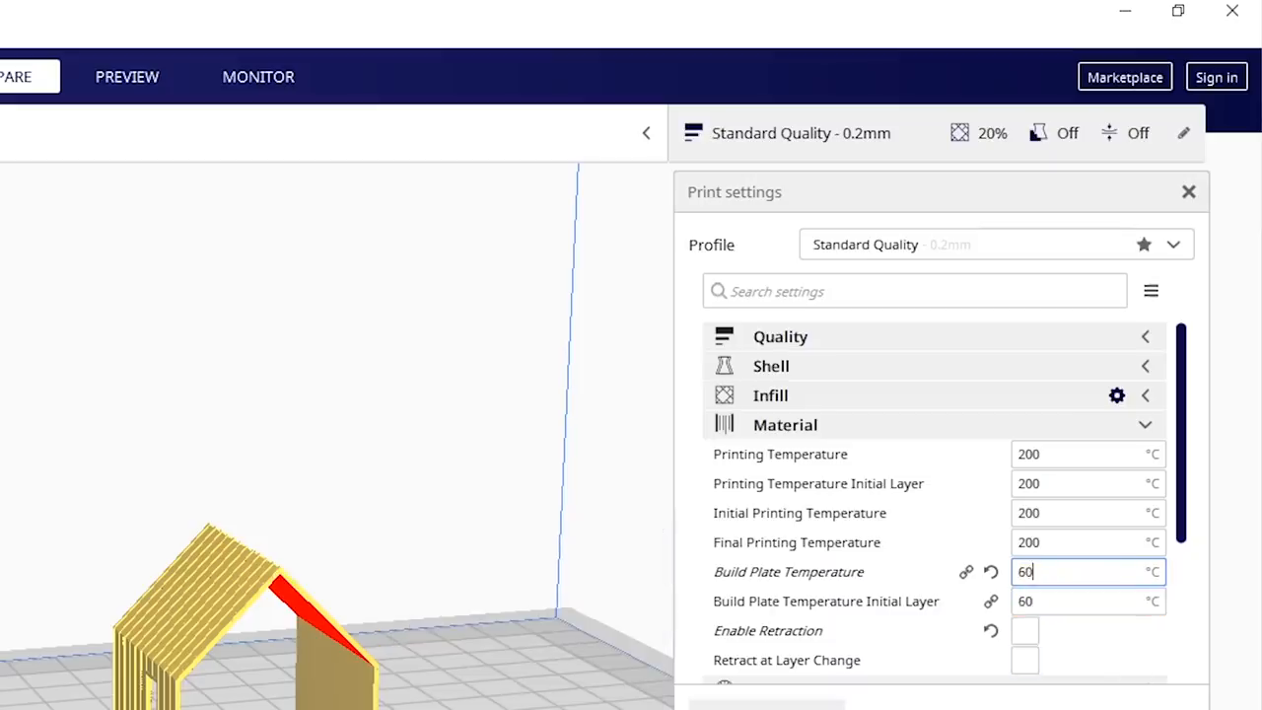
click(1085, 601)
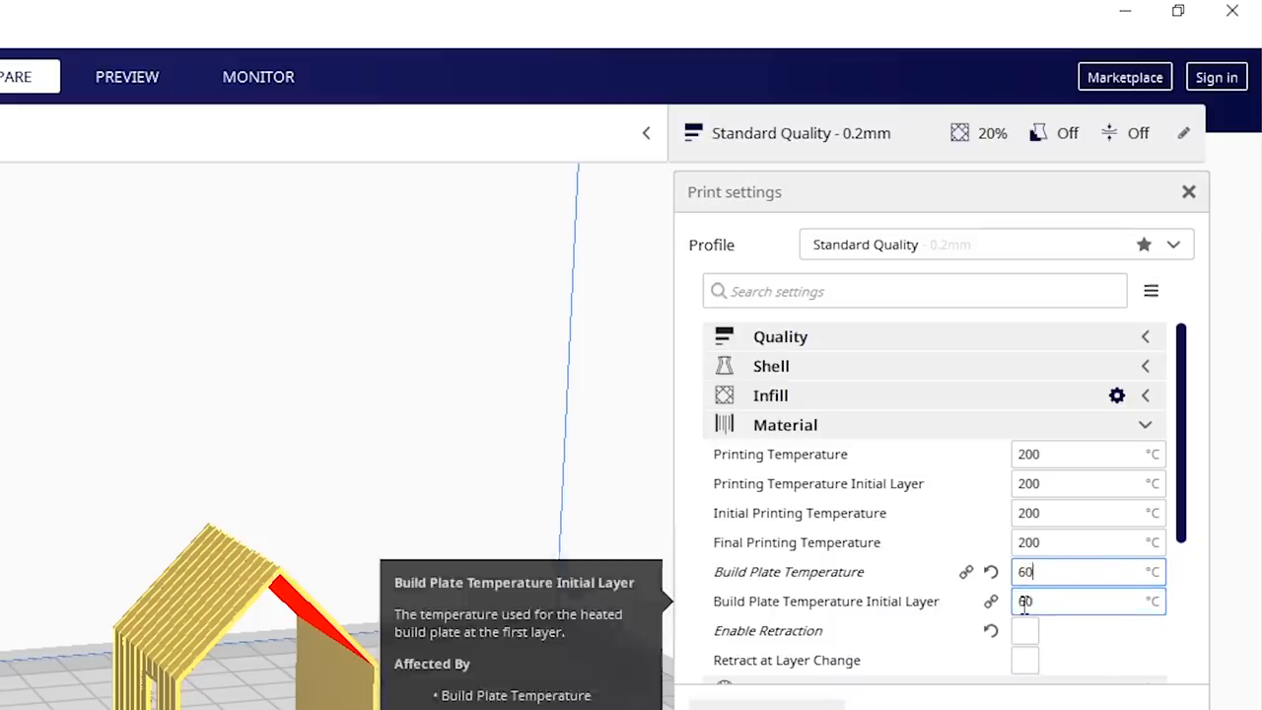
mouse_move(1025, 631)
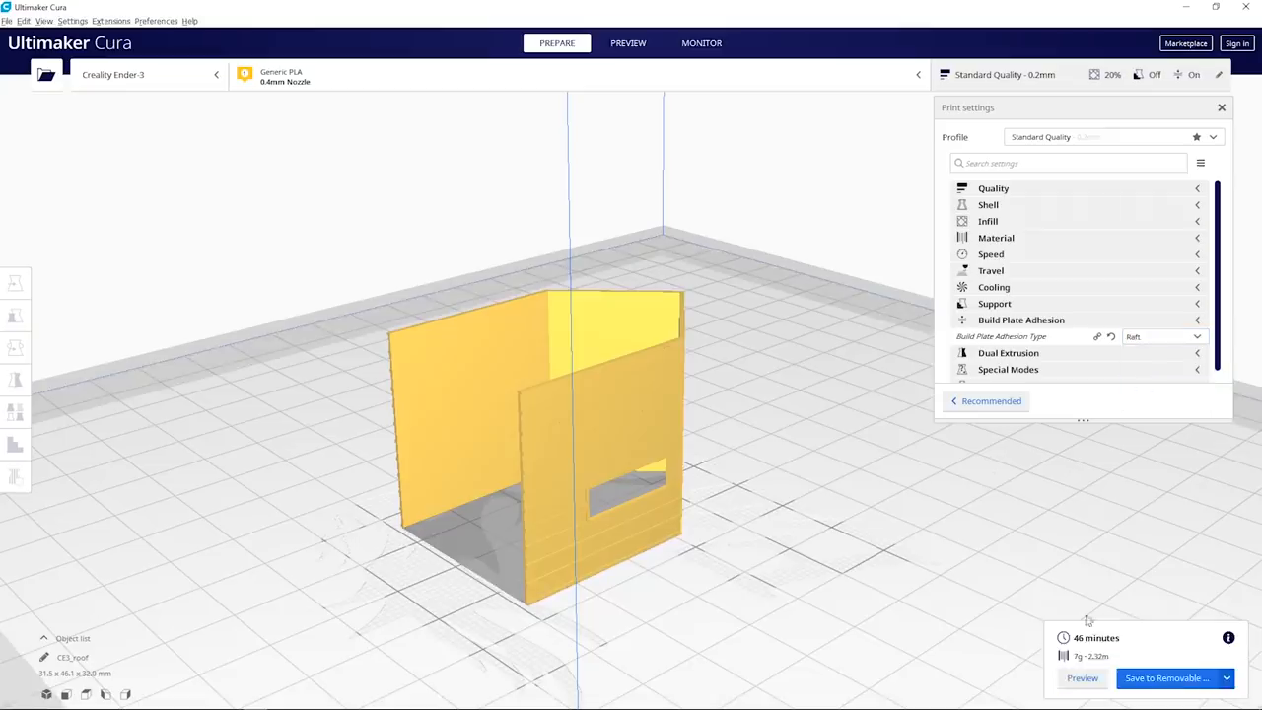
- View the raft-sliced layers in Preview, estimated at 46 minutes
click(627, 43)
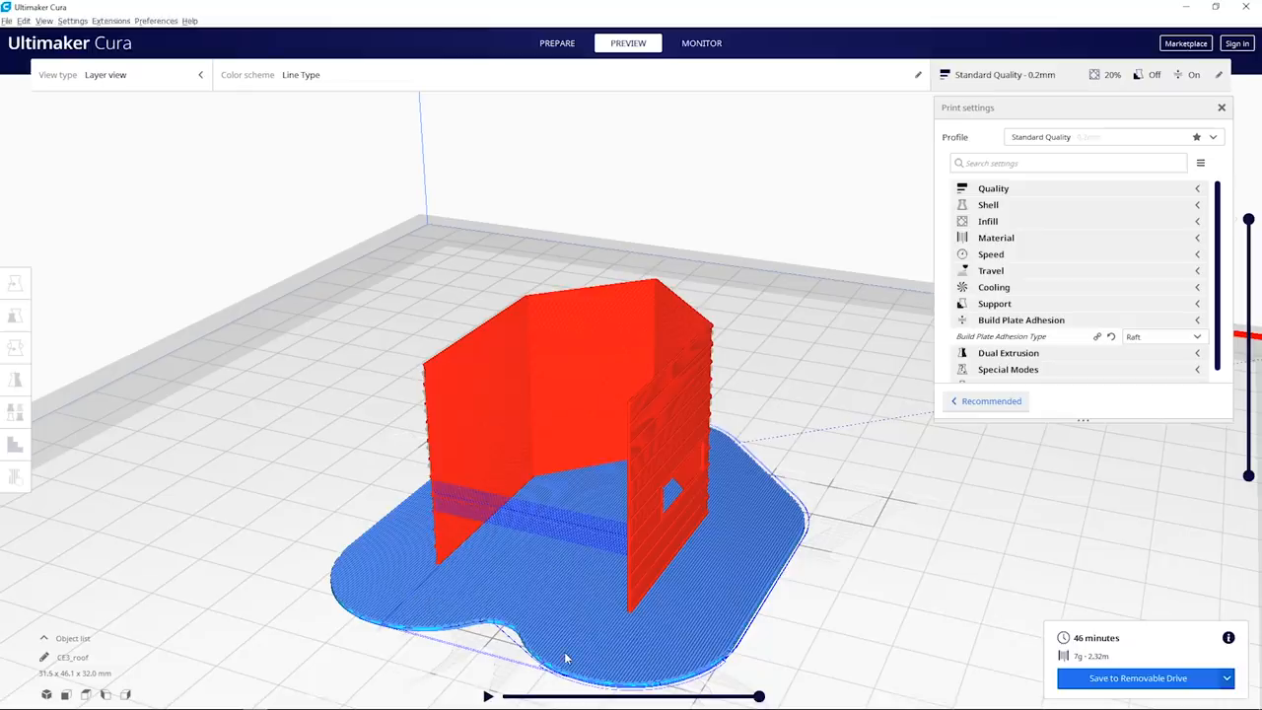
click(556, 43)
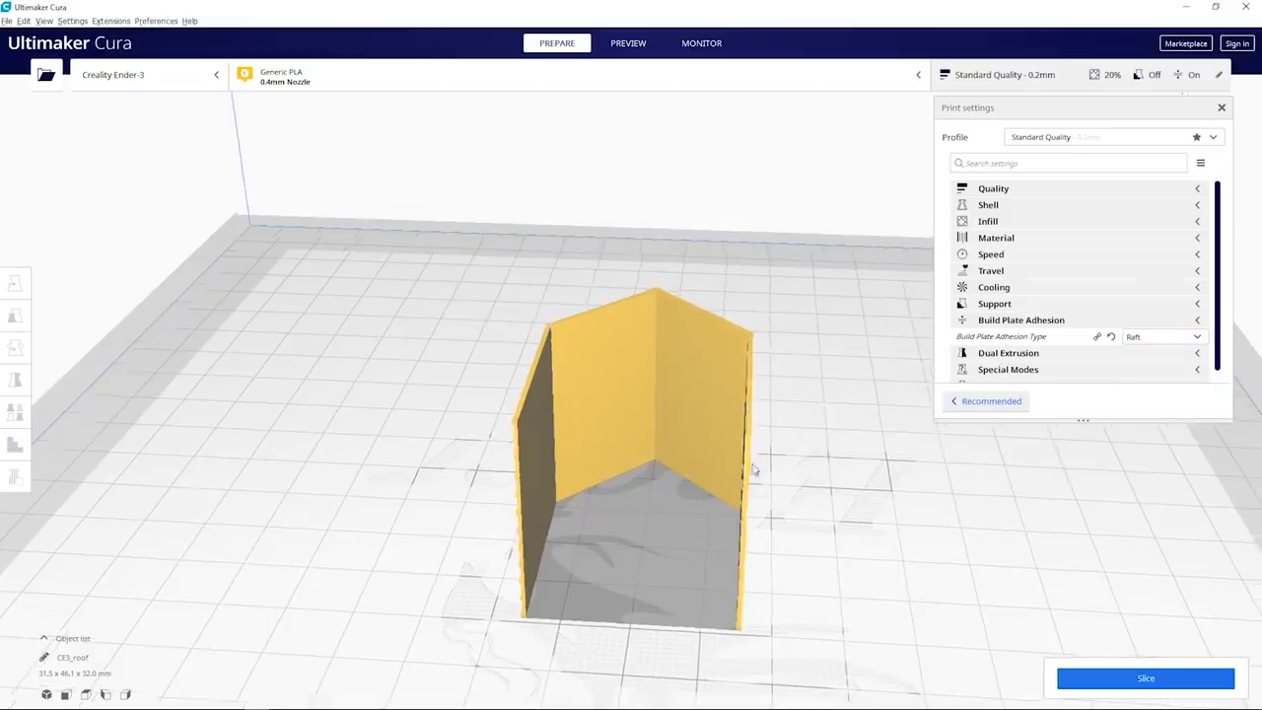
drag(753, 470, 727, 576)
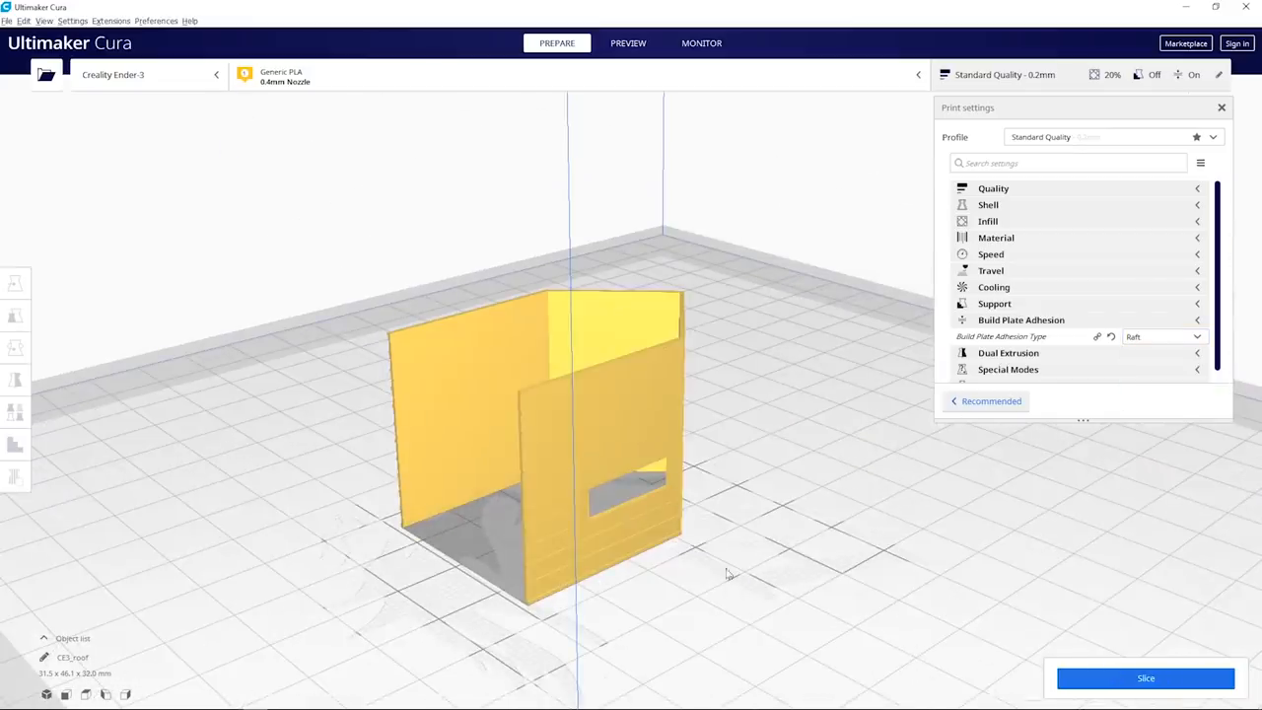
mouse_move(528, 590)
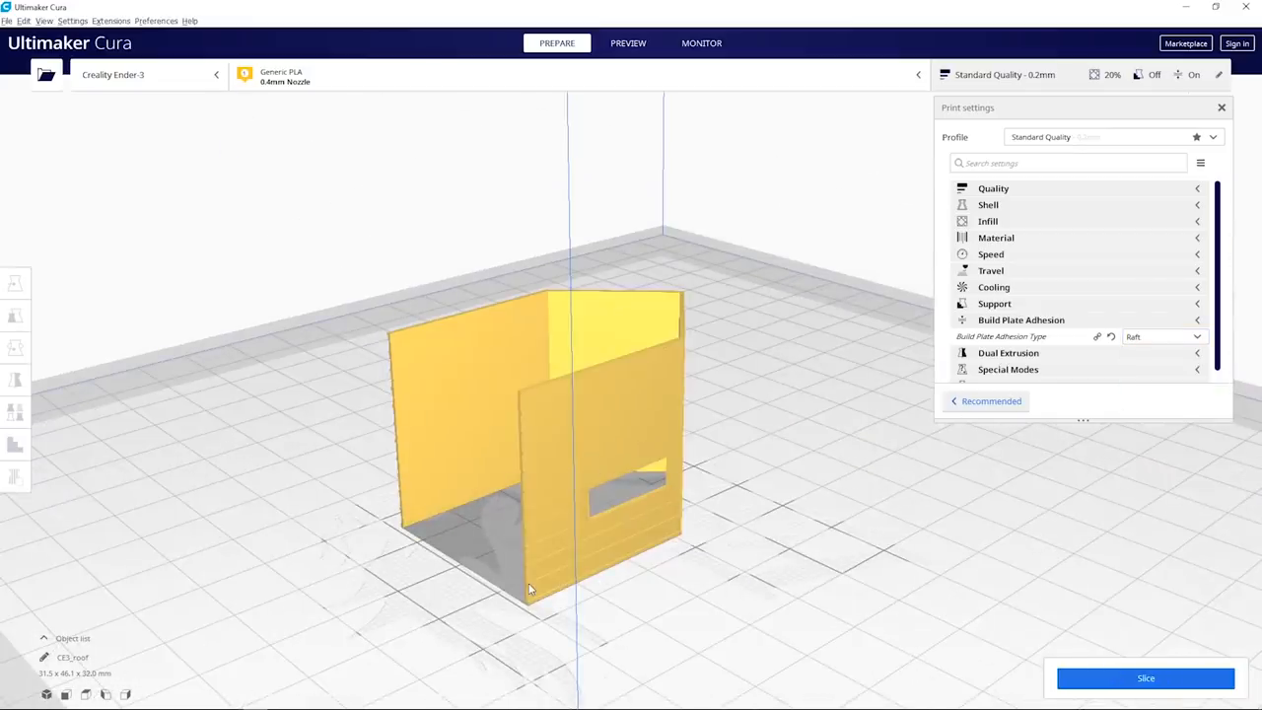
click(627, 43)
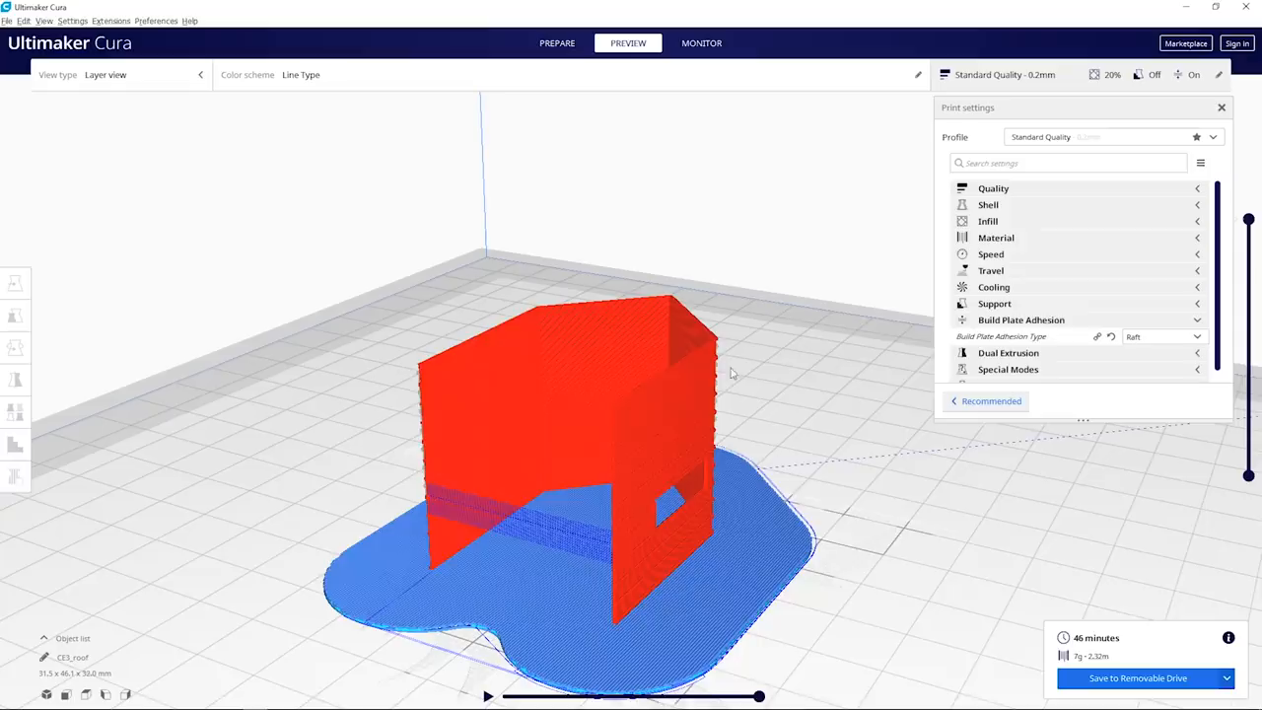
mouse_move(1002, 336)
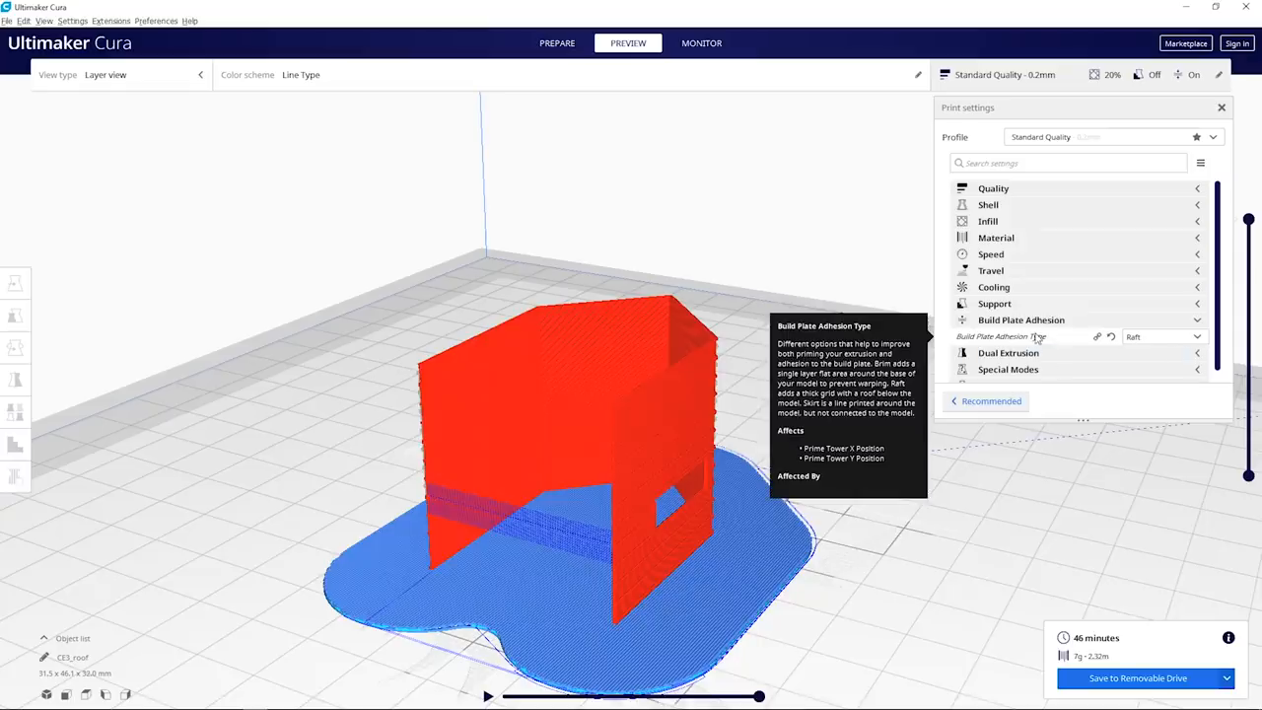
mouse_move(1037, 339)
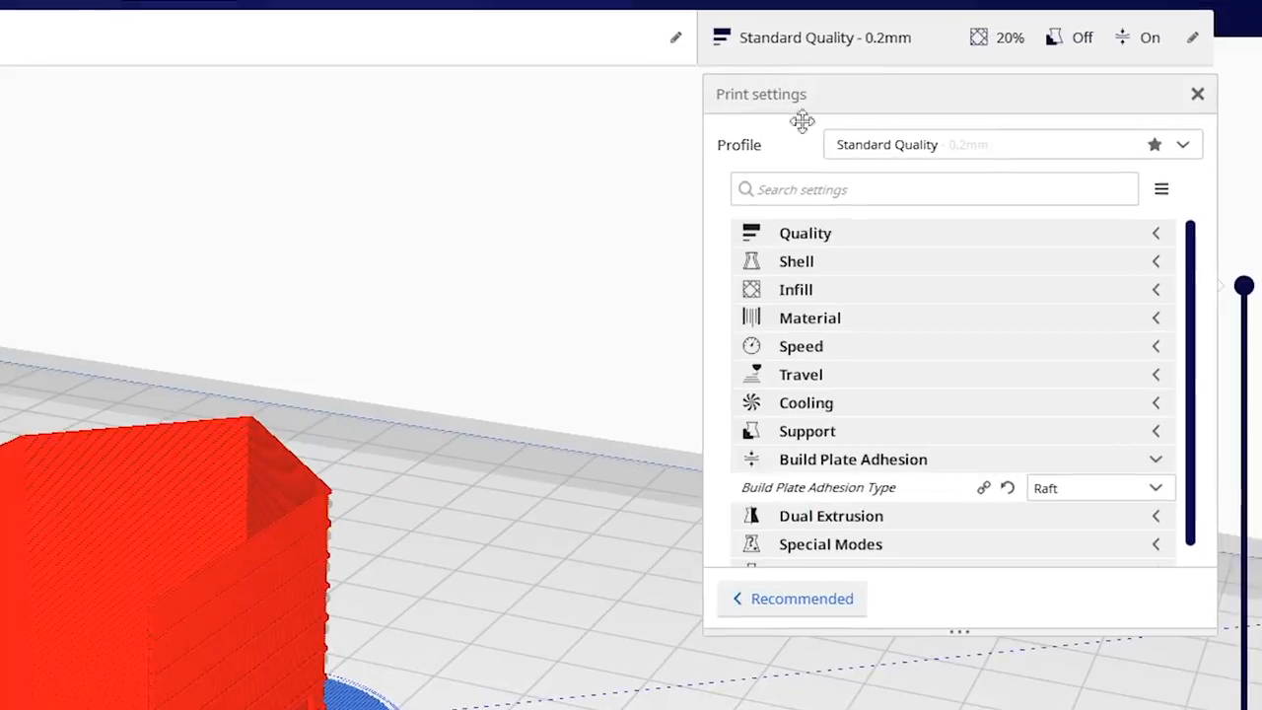
- Lower Raft Extra Margin to 1 mm via the 'raft' search and re-slice, giving 31 minutes
click(883, 189)
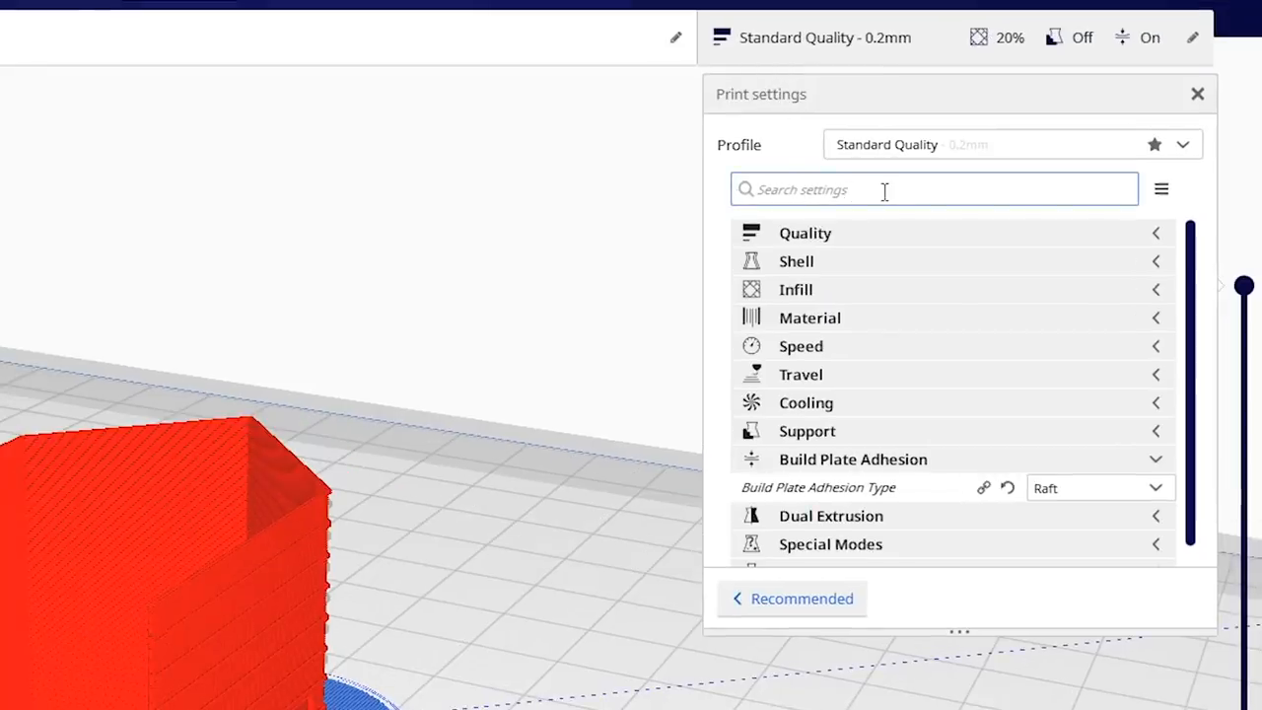
text(raft)
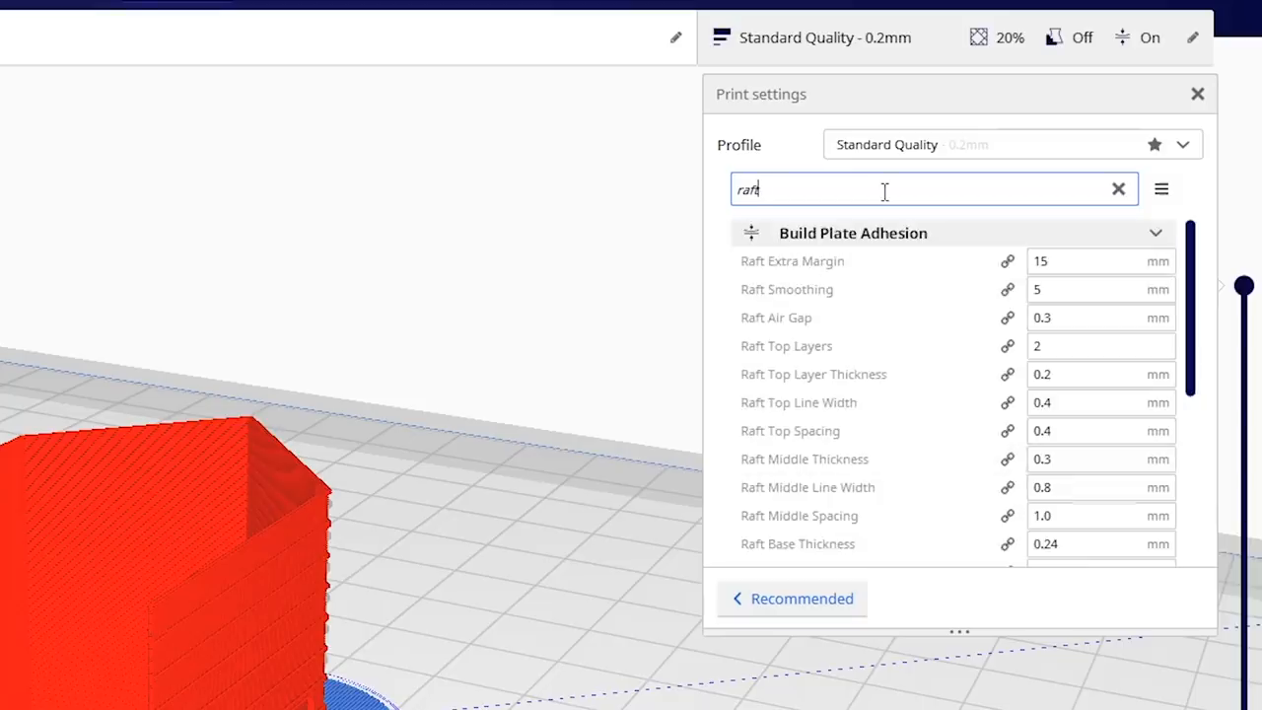
mouse_move(916, 268)
text(3)
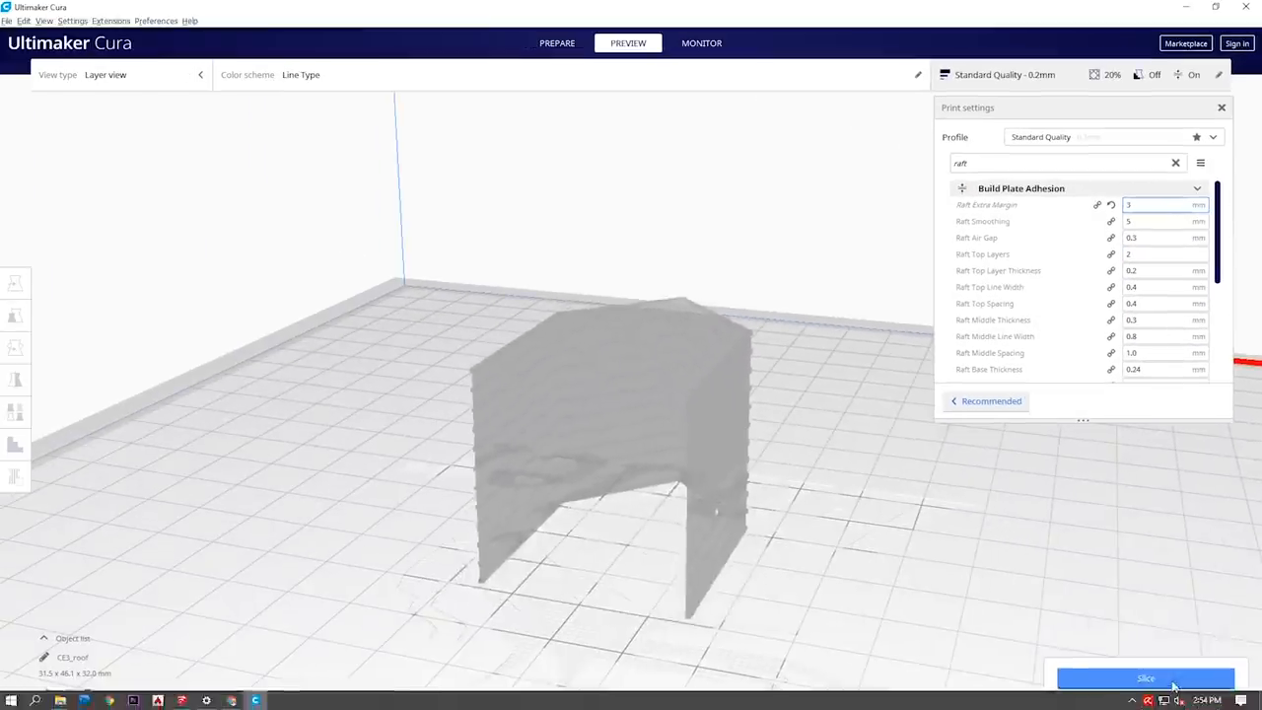
click(1145, 678)
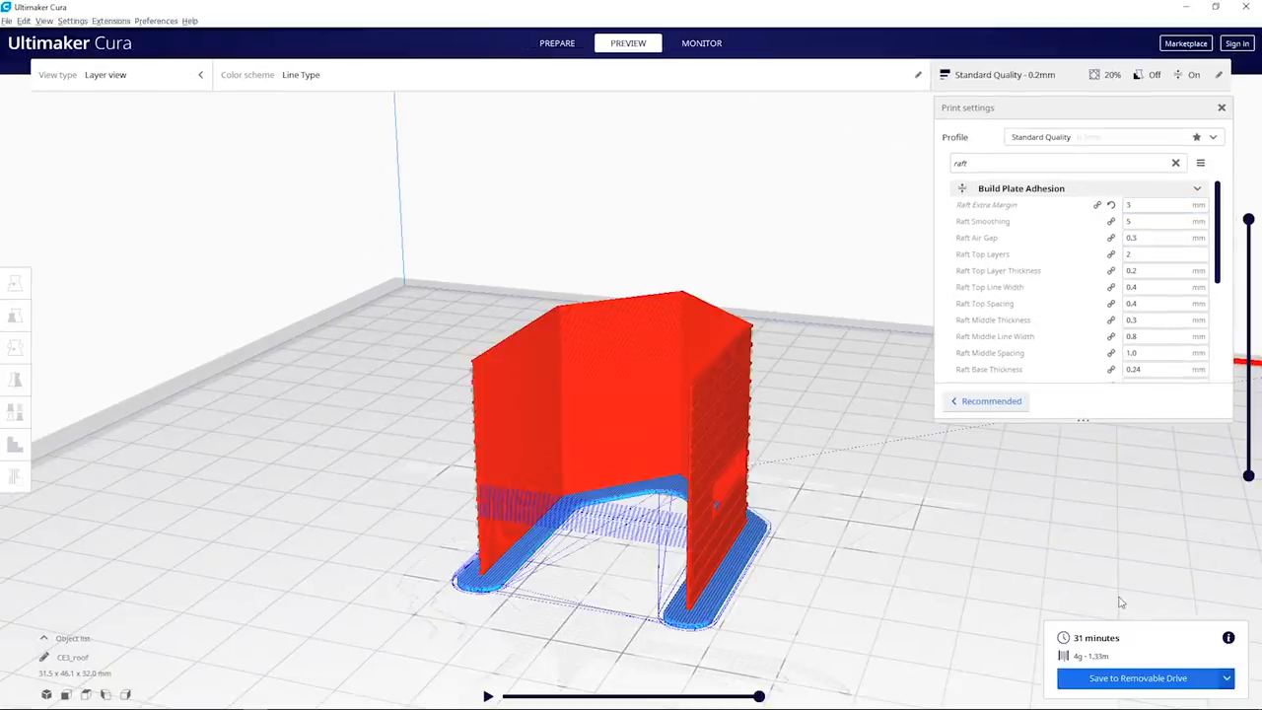